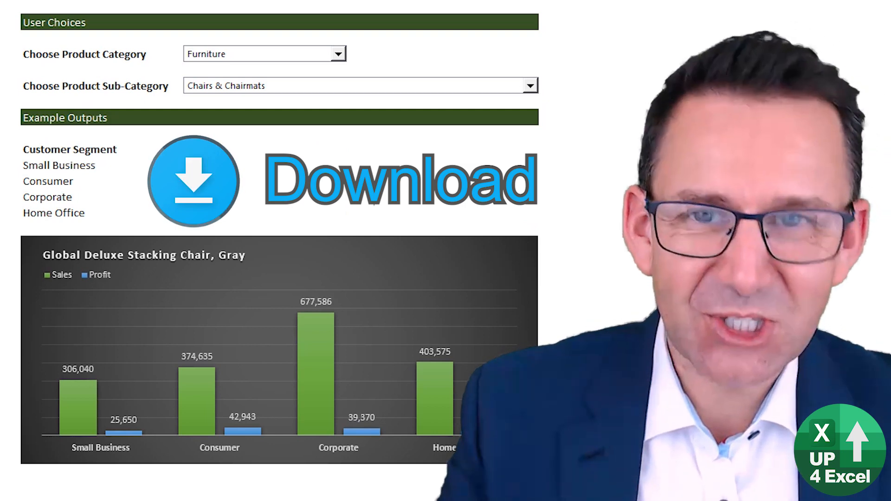
# Choose Office Supplies as category and Scissors, Rulers and Trimmers as sub-category.
pyautogui.click(193, 181)
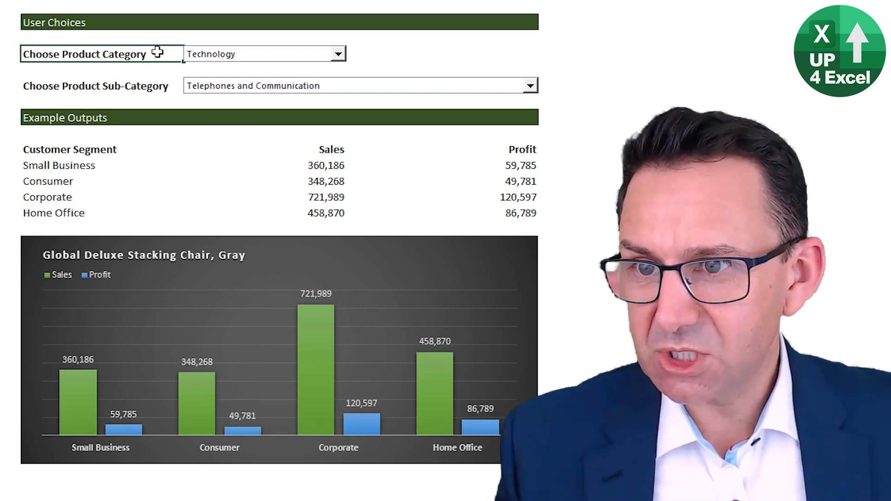
pyautogui.click(339, 53)
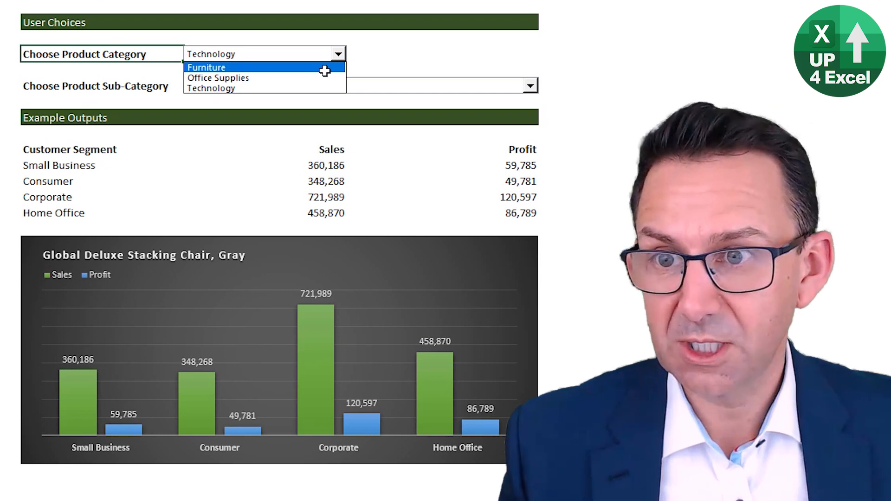
pyautogui.click(205, 66)
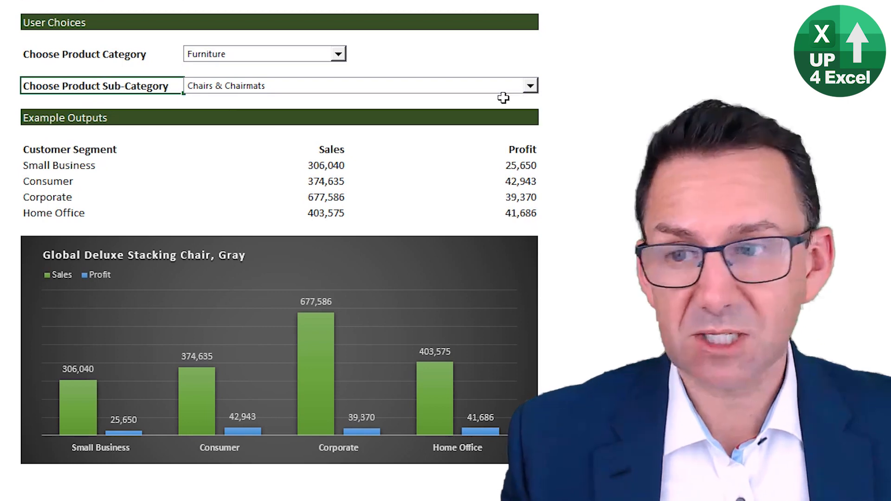
pyautogui.click(338, 54)
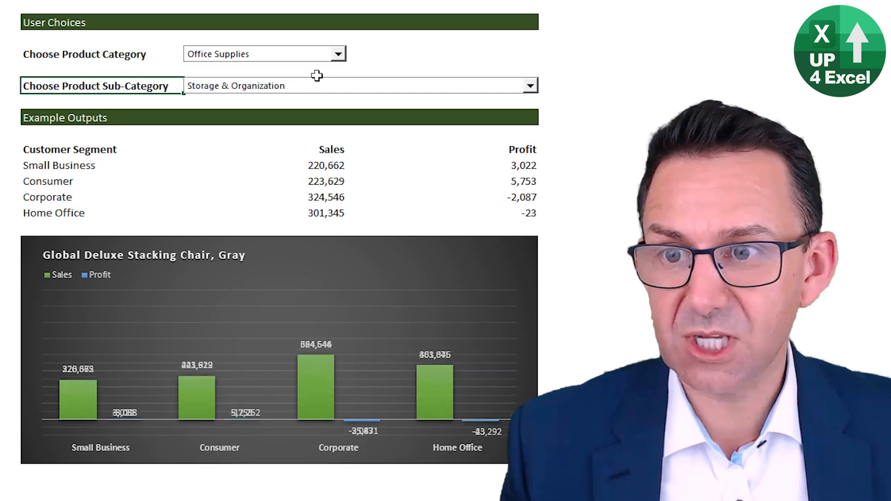
pyautogui.click(530, 85)
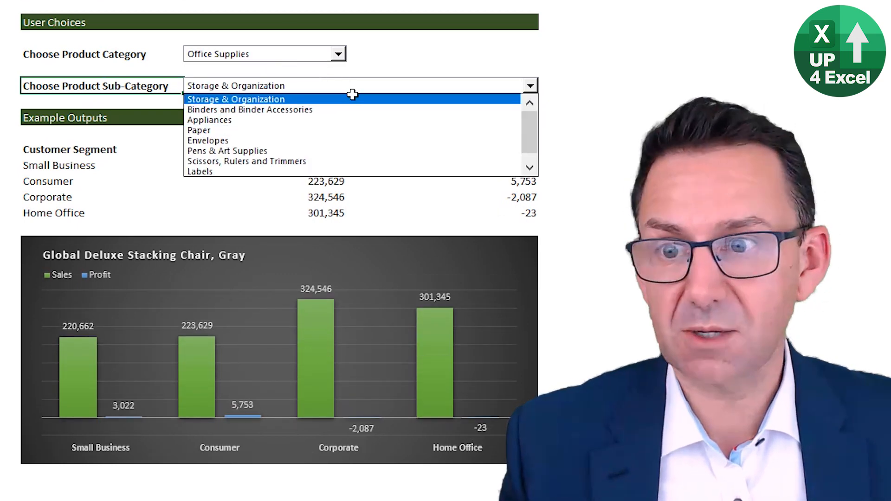
pyautogui.moveTo(330, 120)
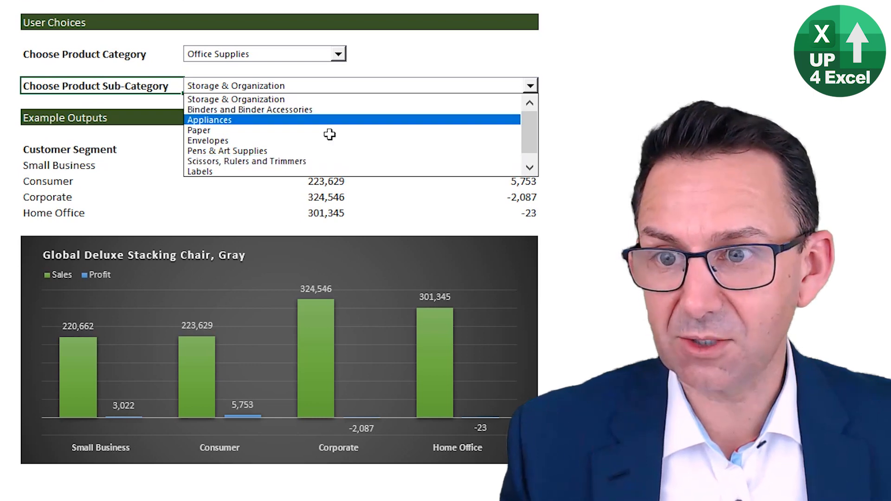
pyautogui.click(246, 161)
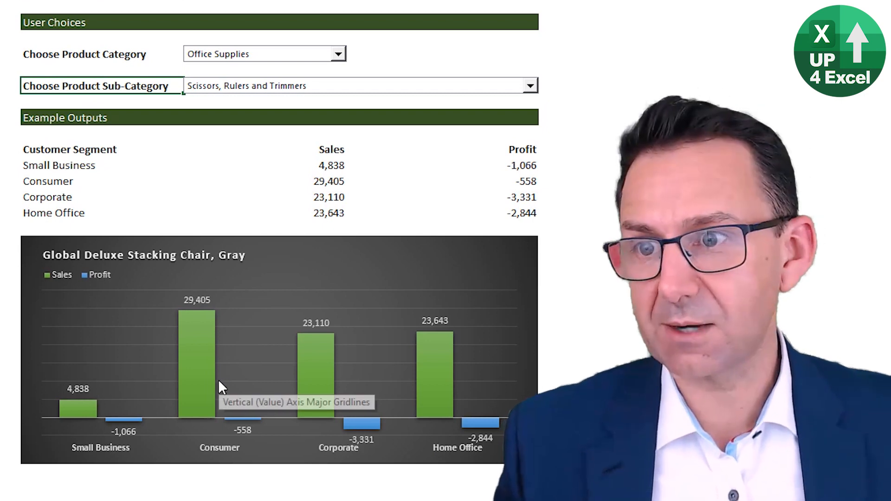
pyautogui.moveTo(196, 342)
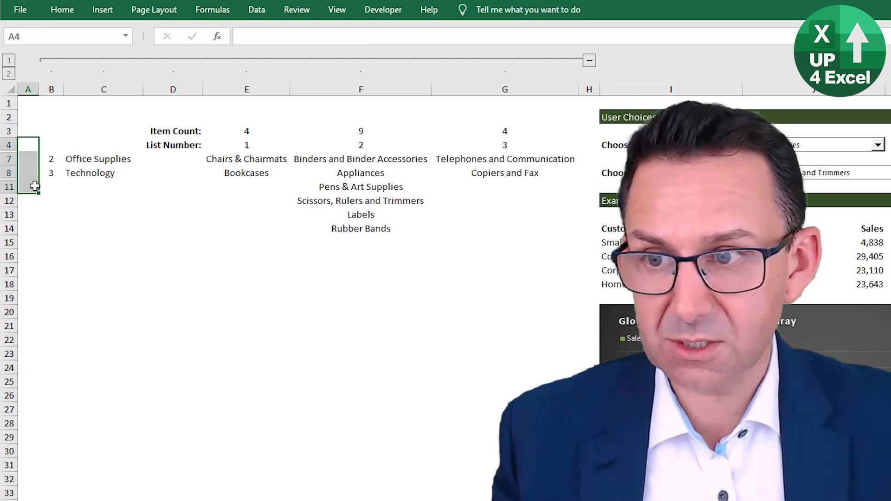
# Unhide the helper rows with Ctrl+Shift+9 to show category and sub-category lists.
pyautogui.press('Ctrl+Shift+9')
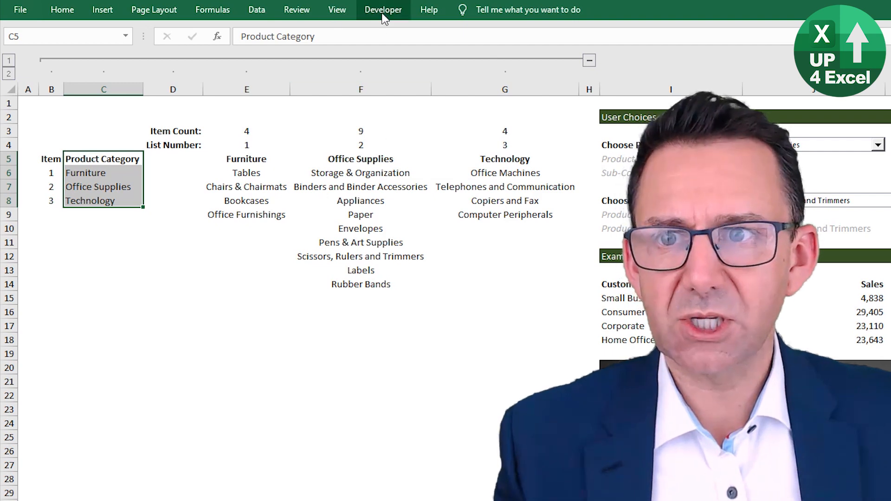
# Show the Developer tab and review the Customize Ribbon settings in Excel Options.
pyautogui.click(383, 10)
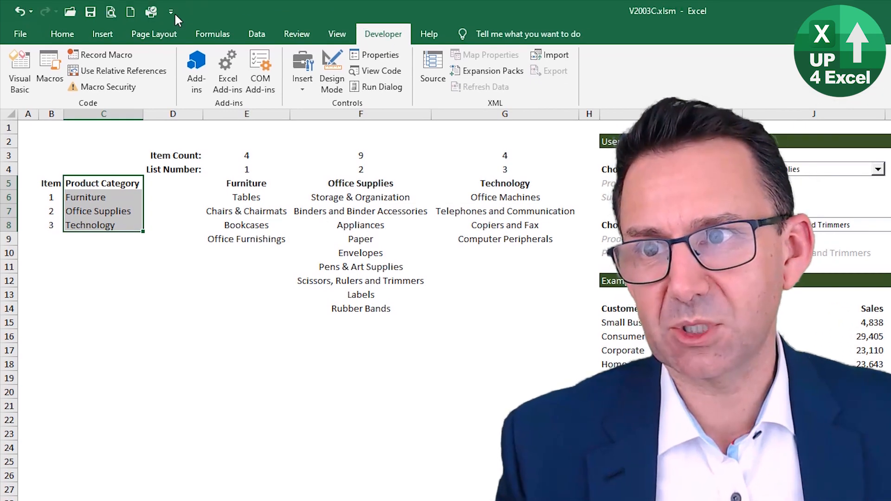
pyautogui.click(172, 11)
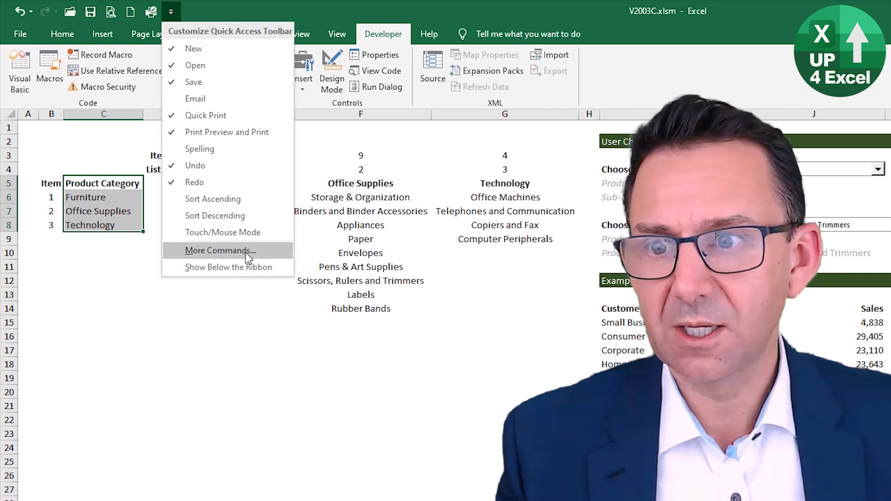
pyautogui.click(220, 251)
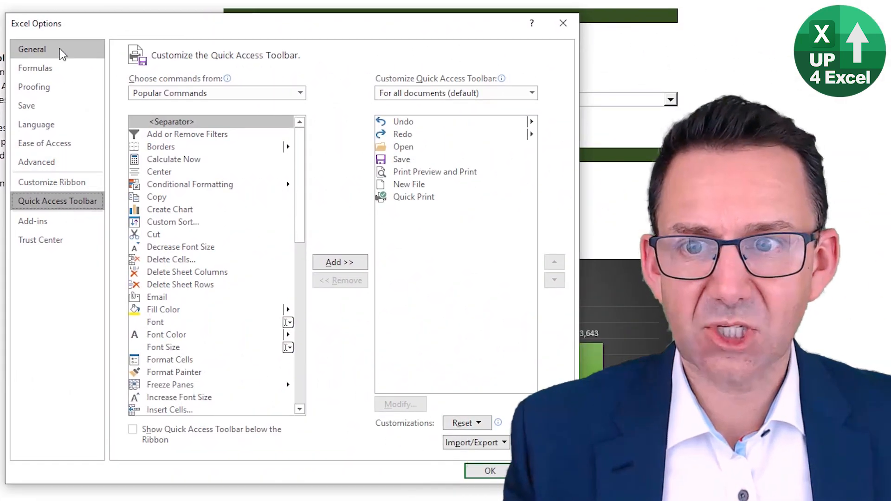
pyautogui.click(51, 182)
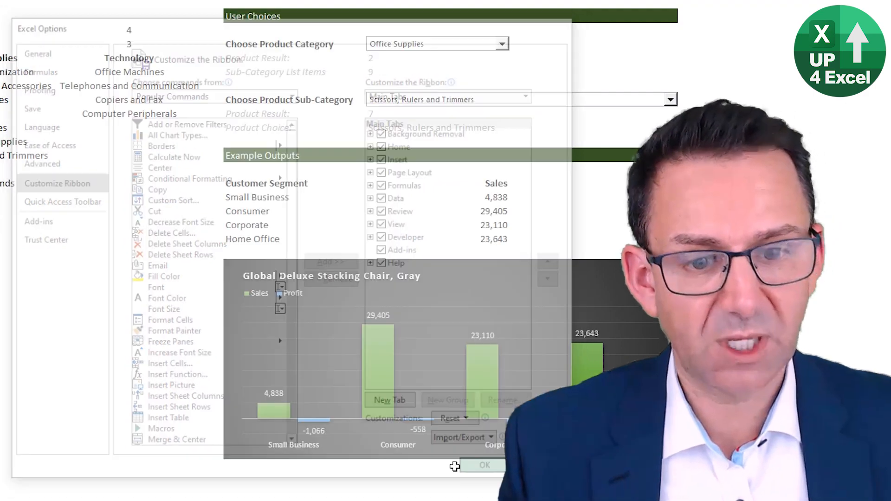
pyautogui.click(484, 465)
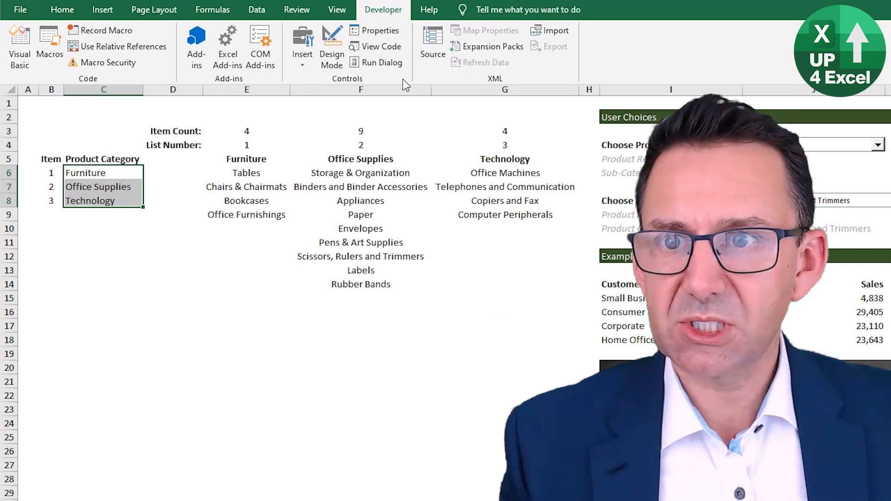
# Insert a form-control combo box with input range $C$6:$C$8 and cell link $J$5.
pyautogui.click(302, 43)
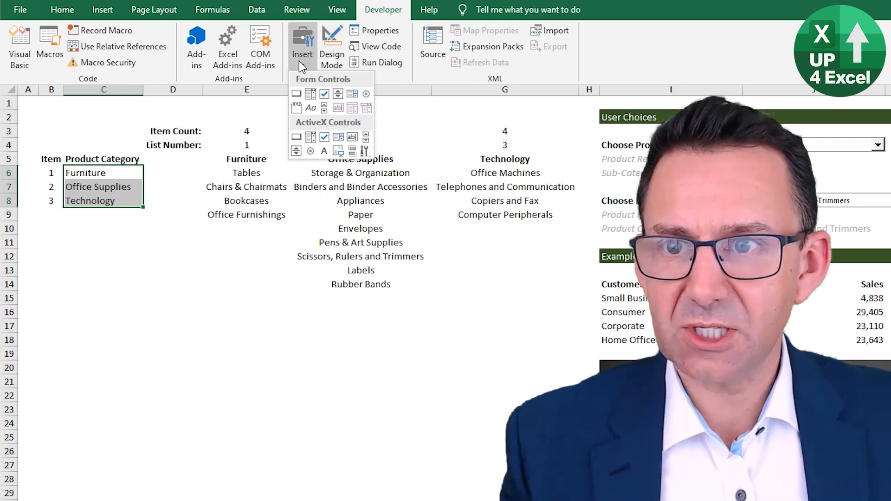
pyautogui.moveTo(311, 94)
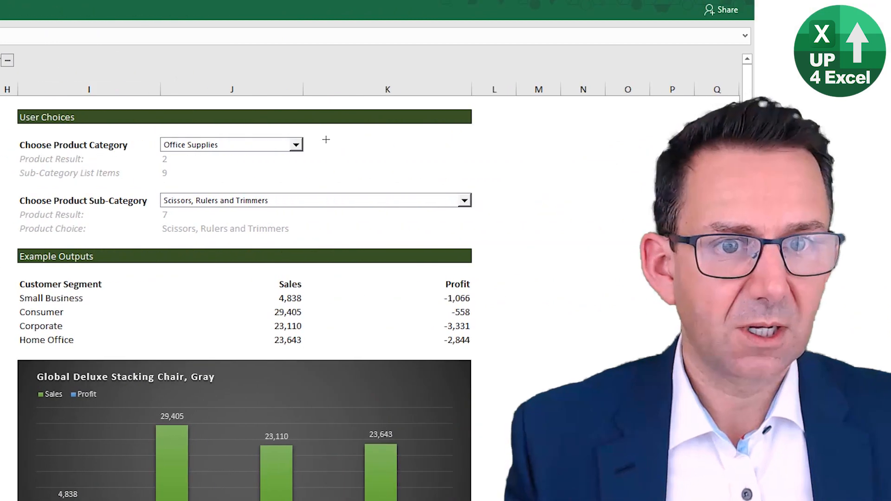
pyautogui.rightClick(410, 152)
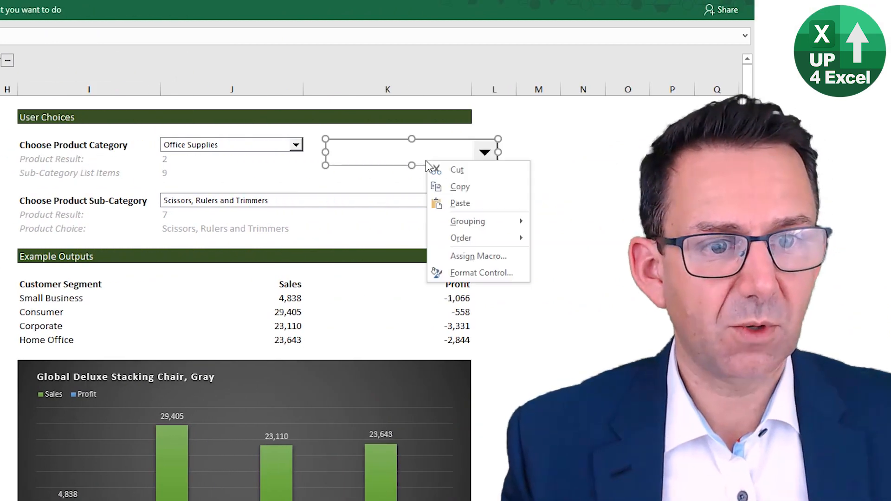
pyautogui.click(481, 272)
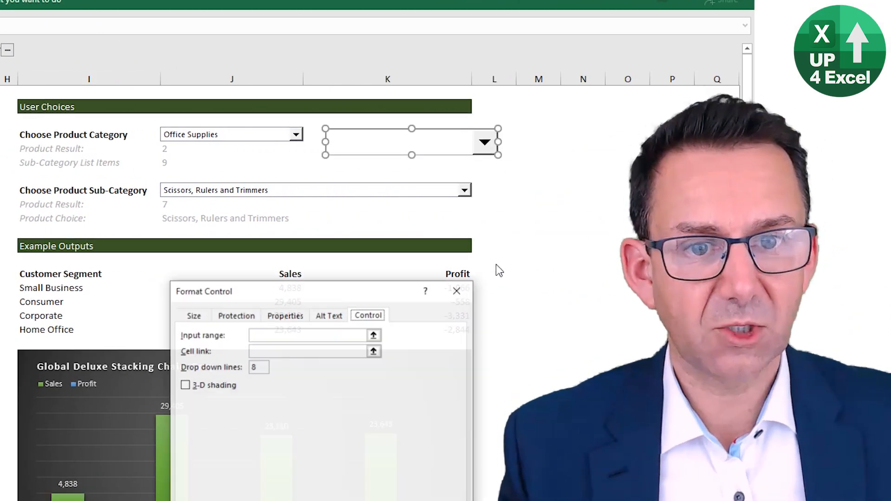
pyautogui.scroll(-3)
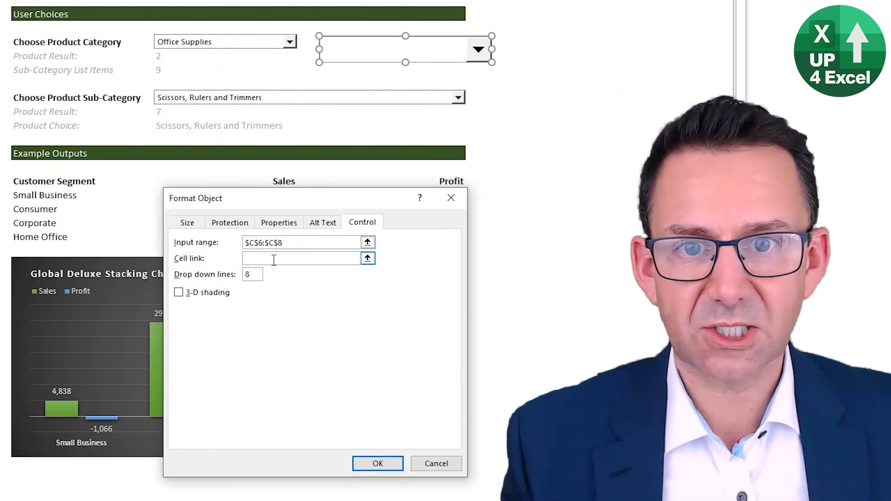
pyautogui.click(302, 258)
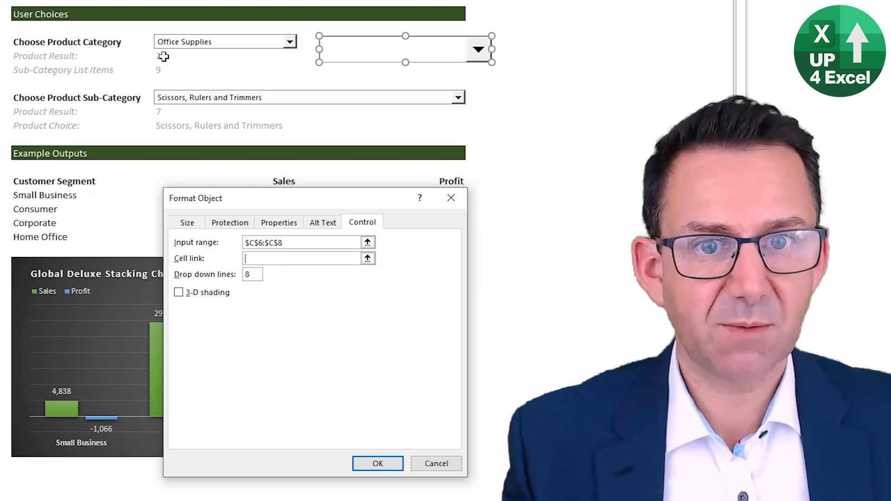
pyautogui.write('$J$5')
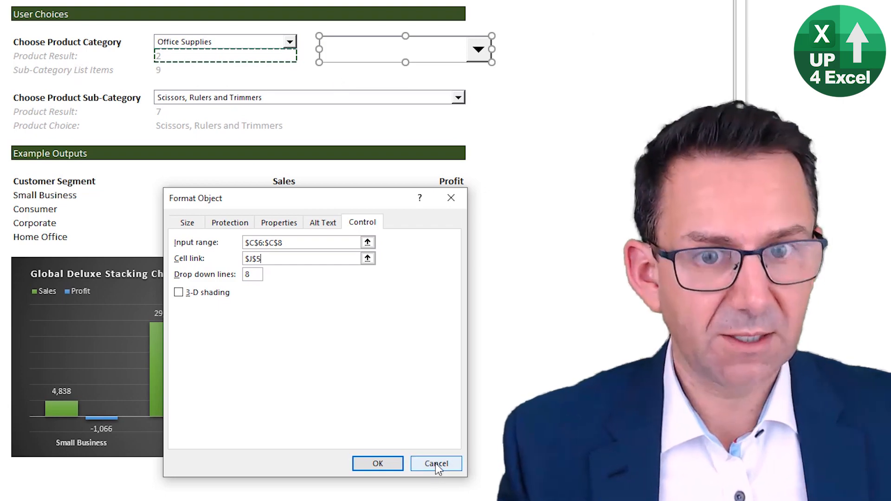
pyautogui.click(435, 463)
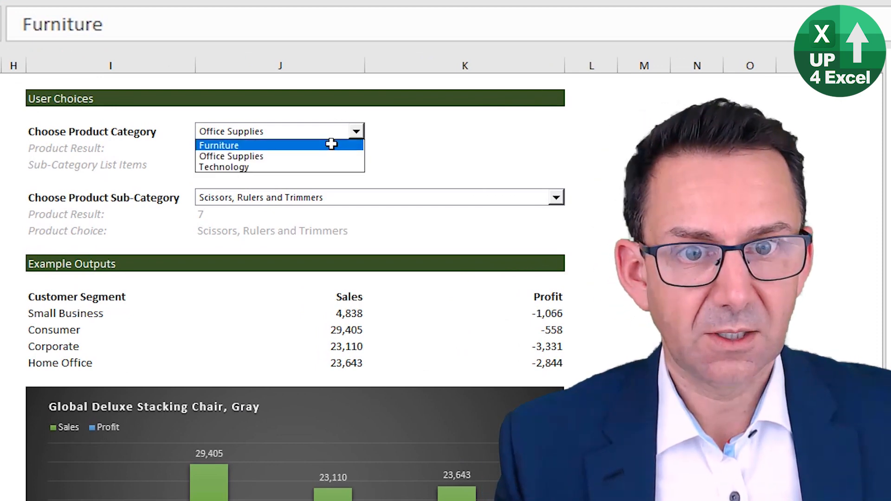
# Select Furniture as category and inspect the formulas giving 4 sub-category items.
pyautogui.click(218, 145)
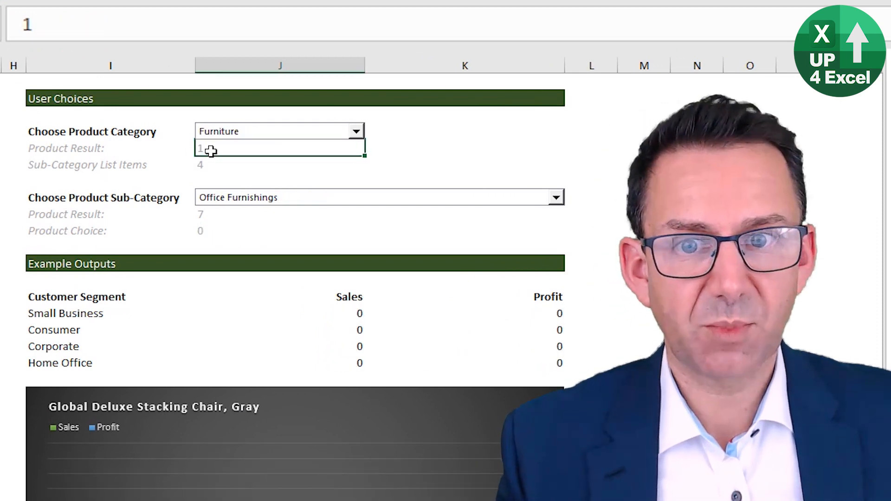
pyautogui.click(279, 164)
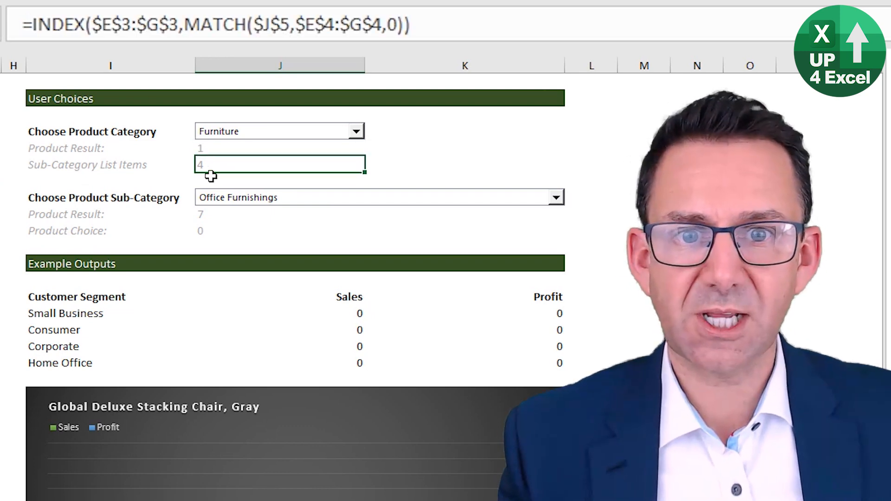
pyautogui.moveTo(207, 149)
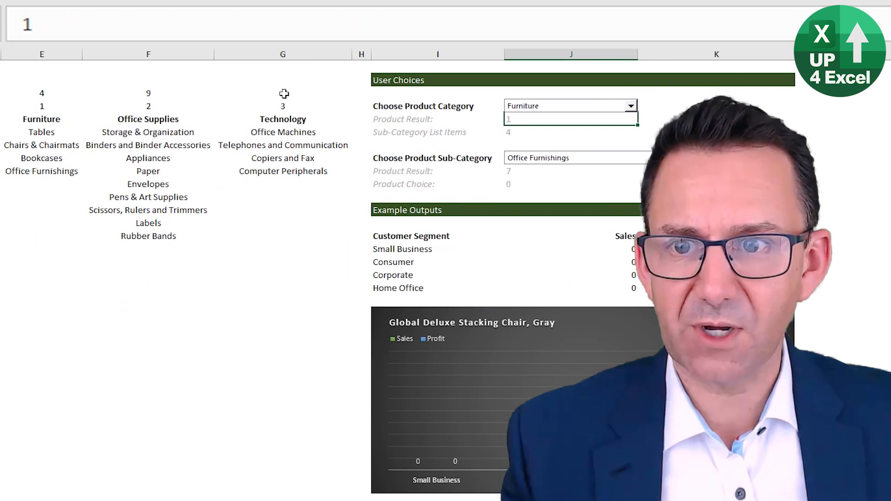
pyautogui.click(283, 93)
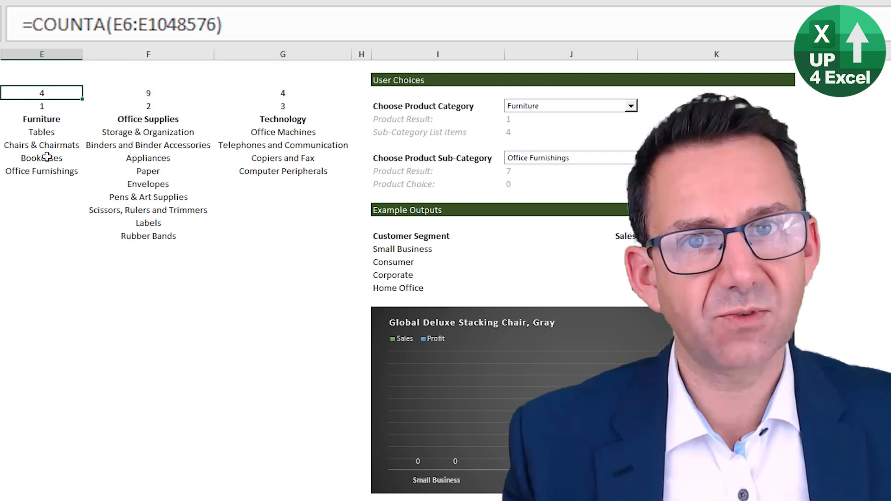
pyautogui.moveTo(185, 277)
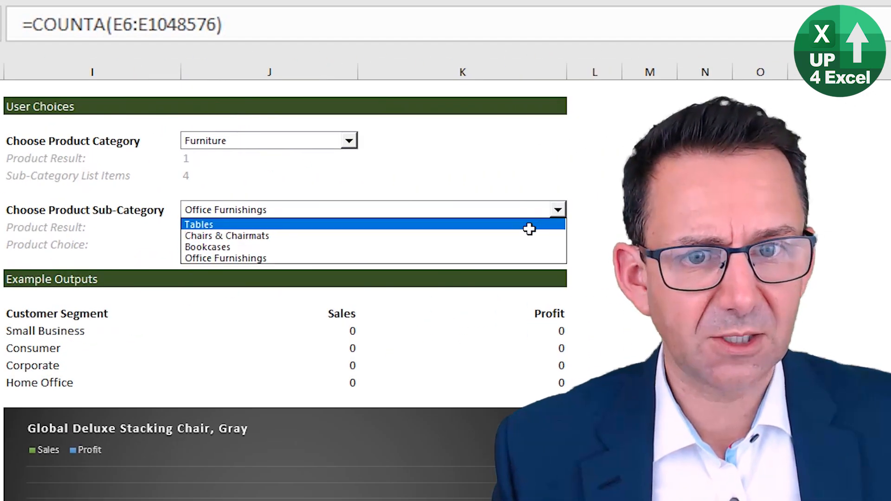
# Pick the Paper sub-category under Office Supplies, then select cell F15.
pyautogui.click(226, 236)
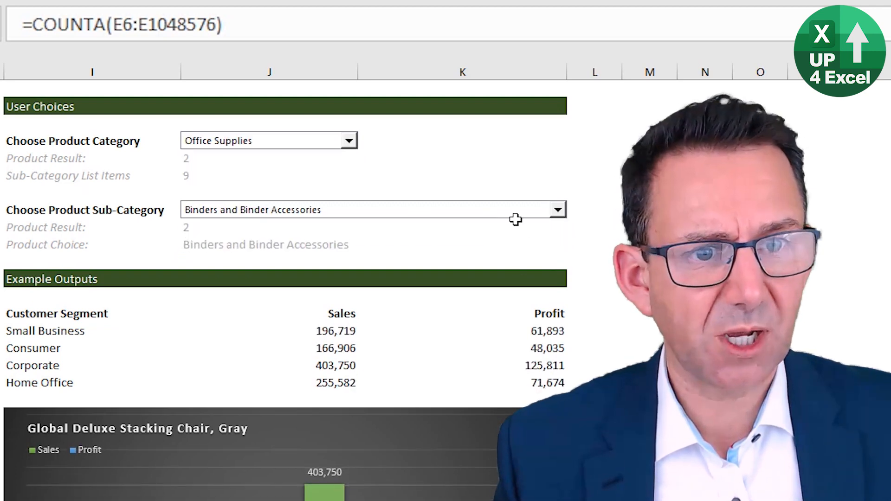
pyautogui.click(557, 210)
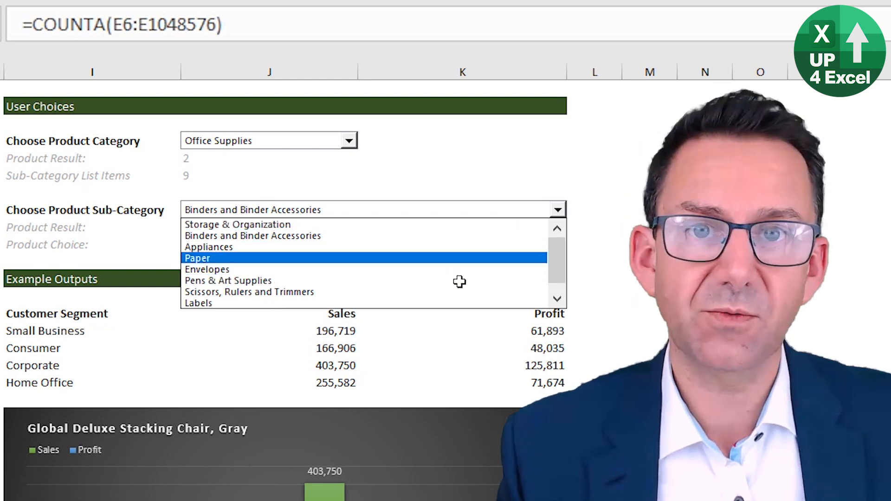
pyautogui.click(197, 258)
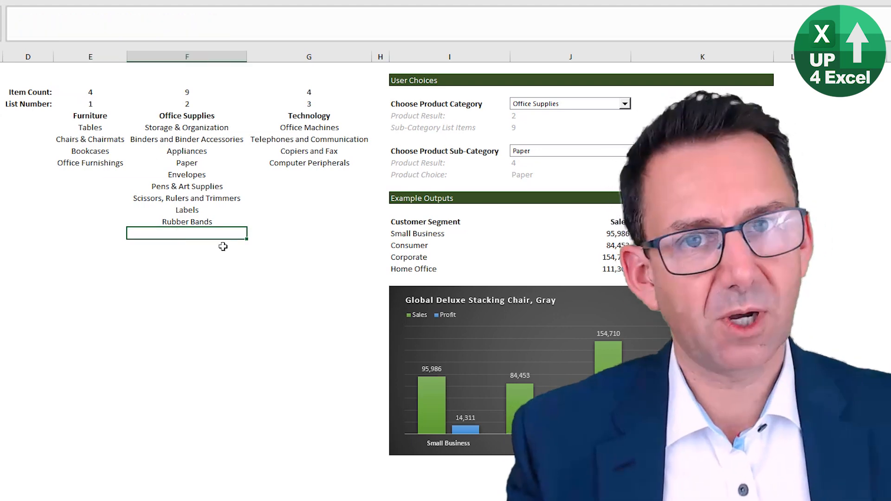
pyautogui.click(568, 127)
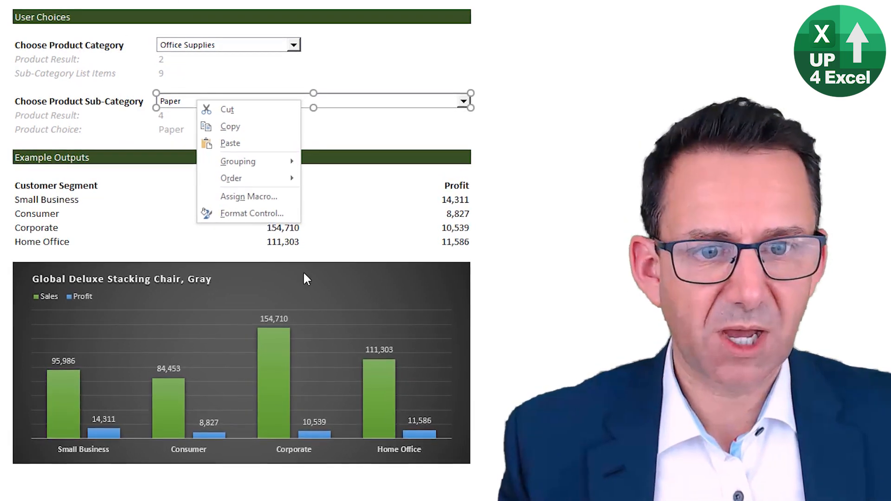
pyautogui.moveTo(256, 213)
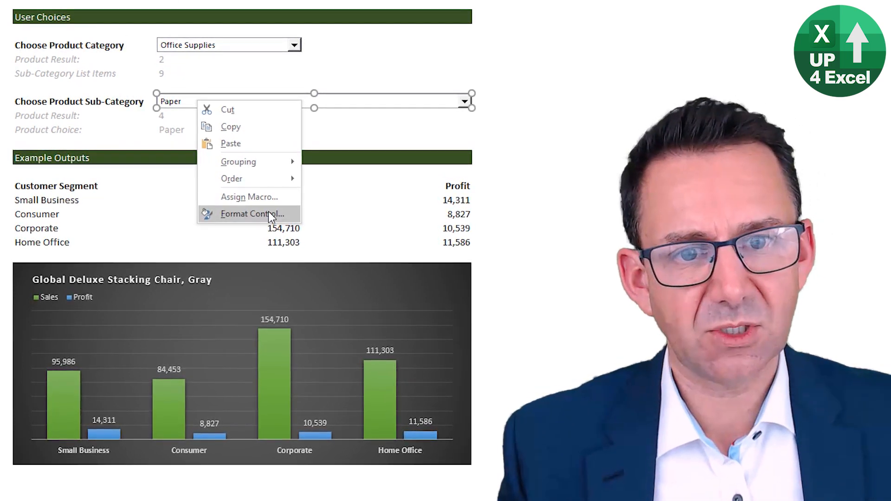
pyautogui.click(250, 213)
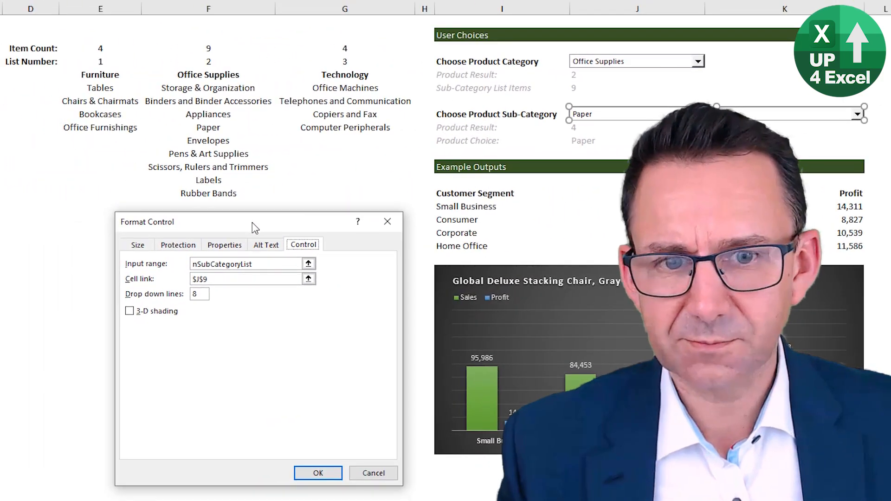
pyautogui.click(244, 264)
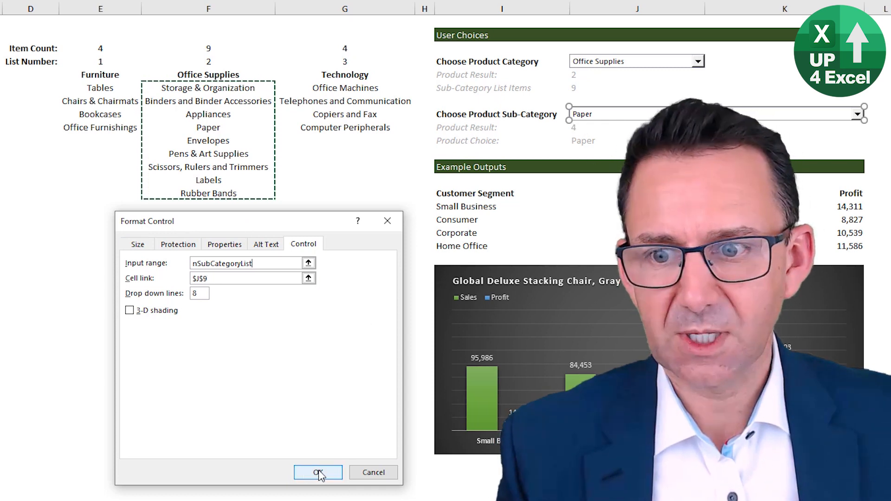
pyautogui.click(317, 472)
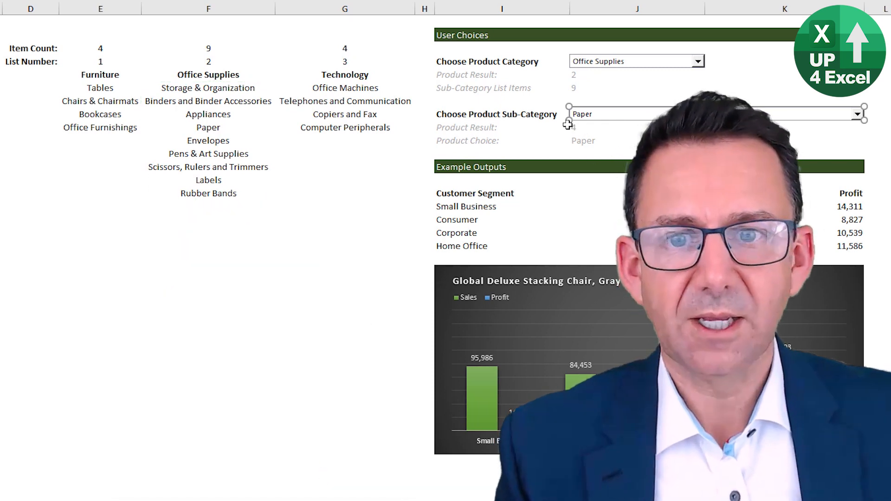
pyautogui.click(345, 115)
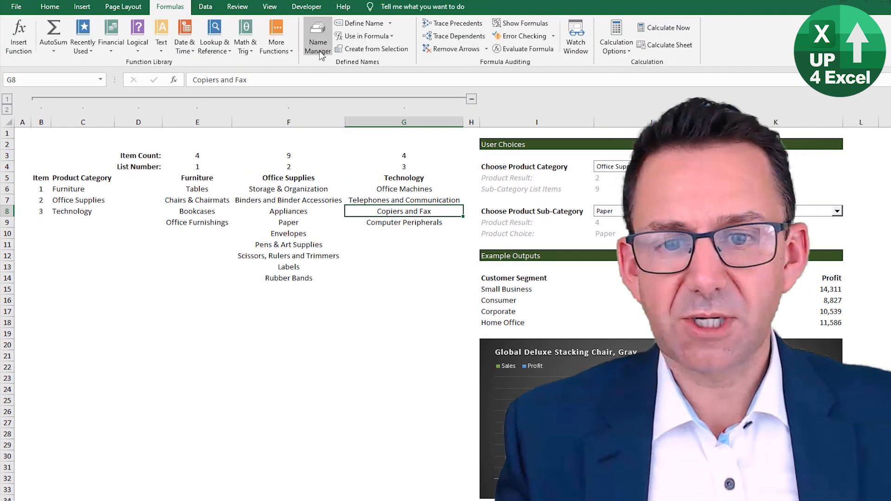
pyautogui.click(317, 38)
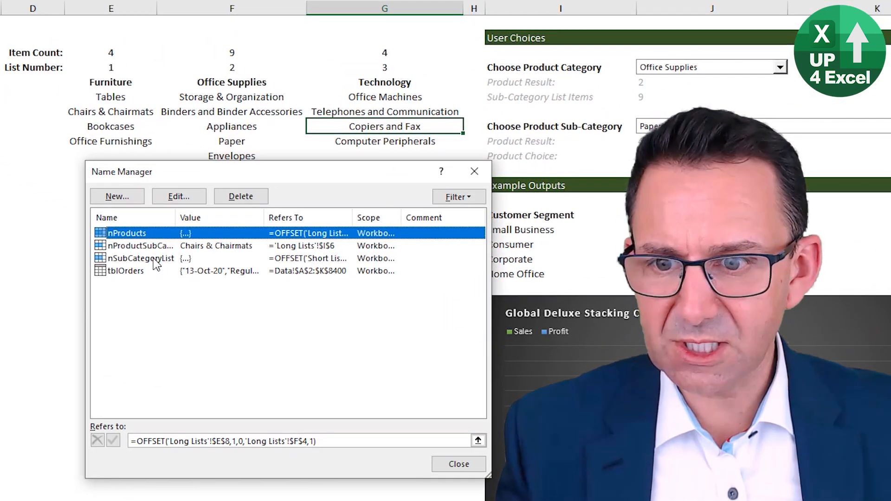
pyautogui.click(140, 258)
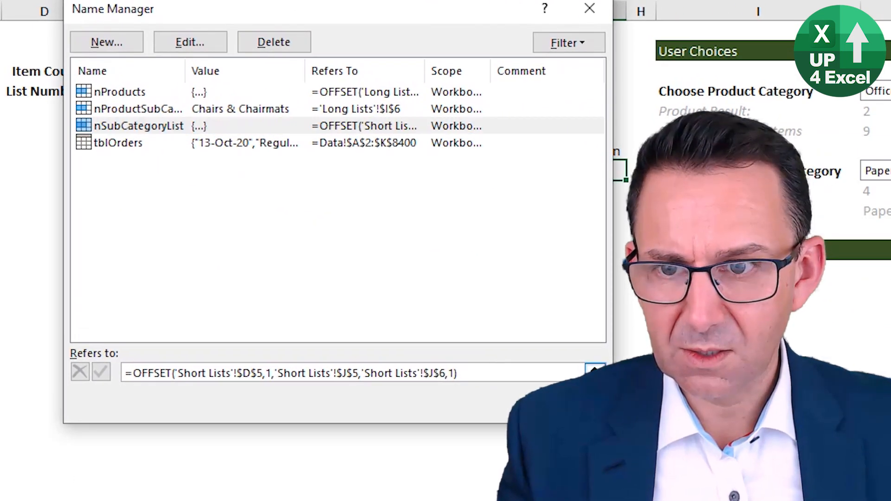
pyautogui.click(595, 373)
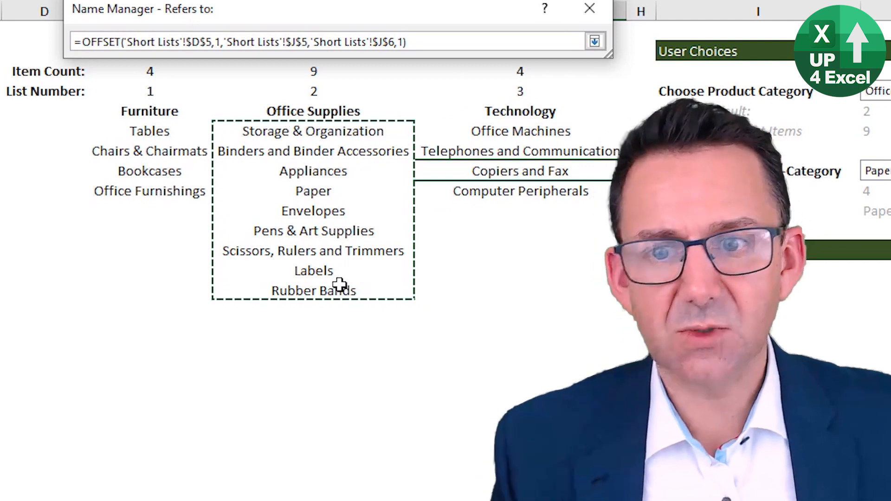
pyautogui.click(126, 41)
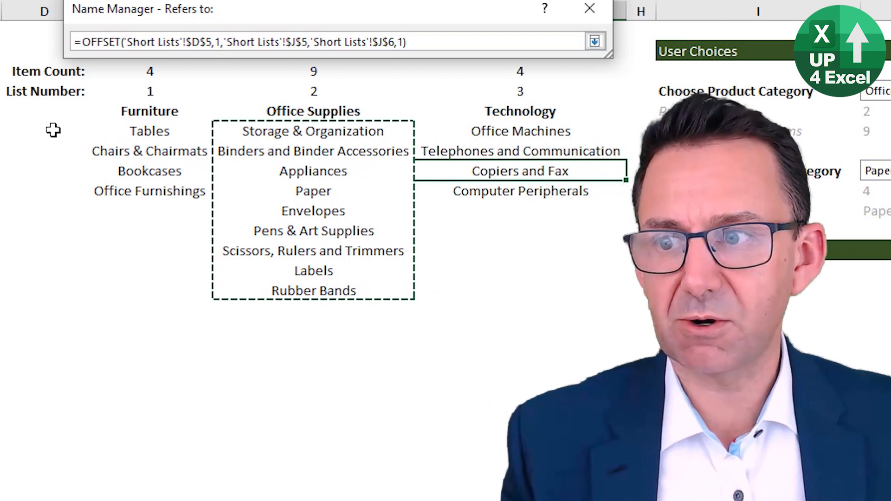
pyautogui.click(307, 41)
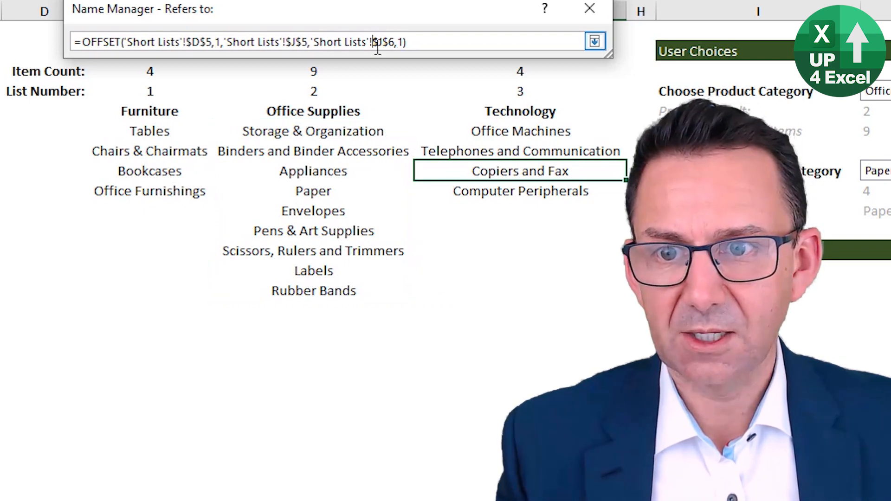
pyautogui.moveTo(313, 73)
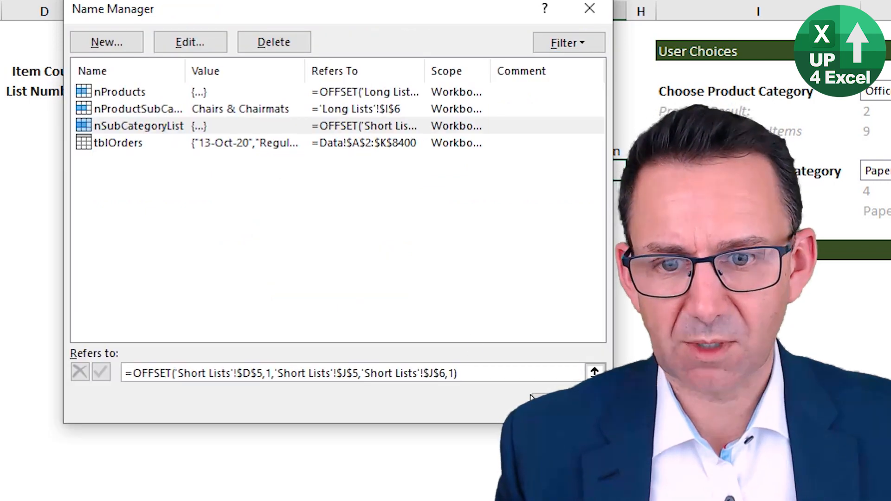
pyautogui.click(588, 8)
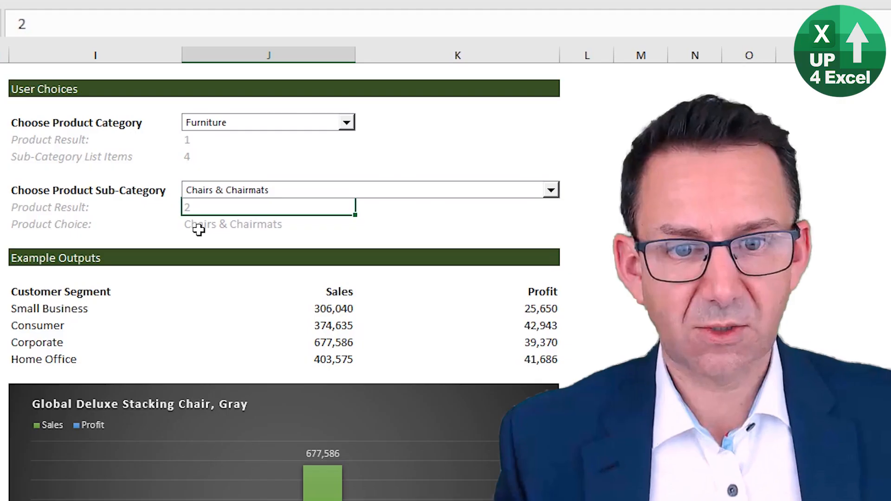
pyautogui.click(94, 308)
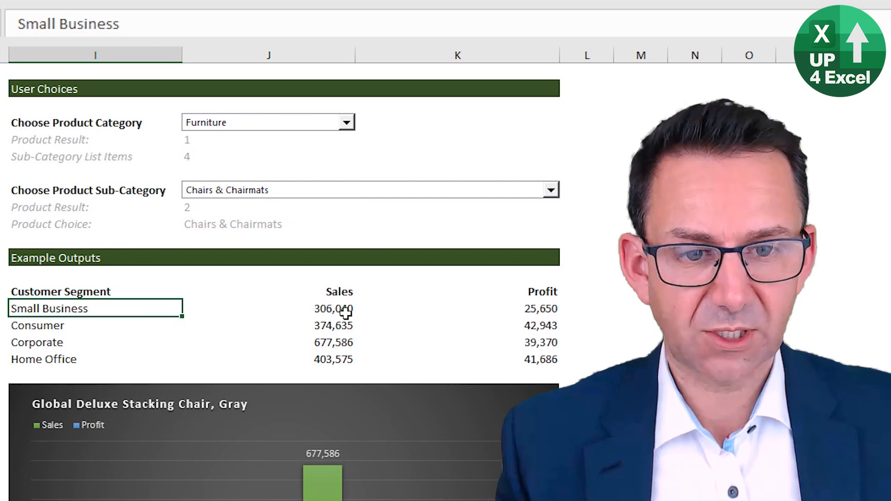
pyautogui.click(333, 308)
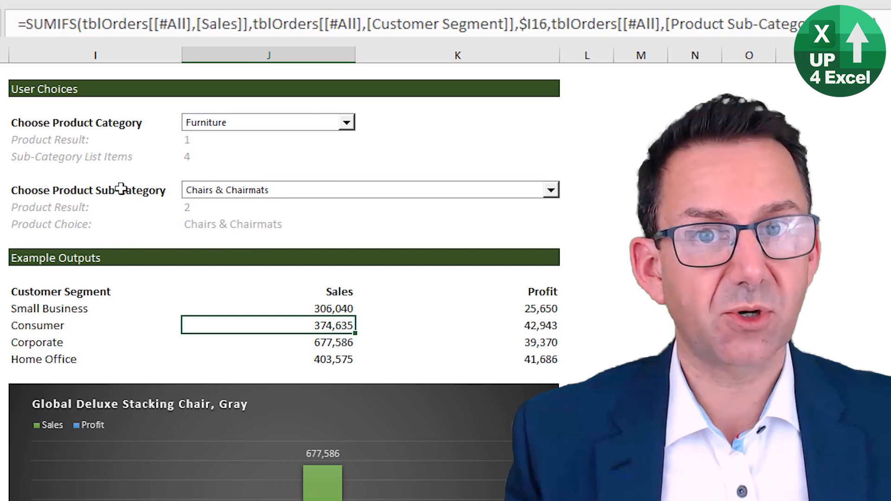
pyautogui.click(269, 309)
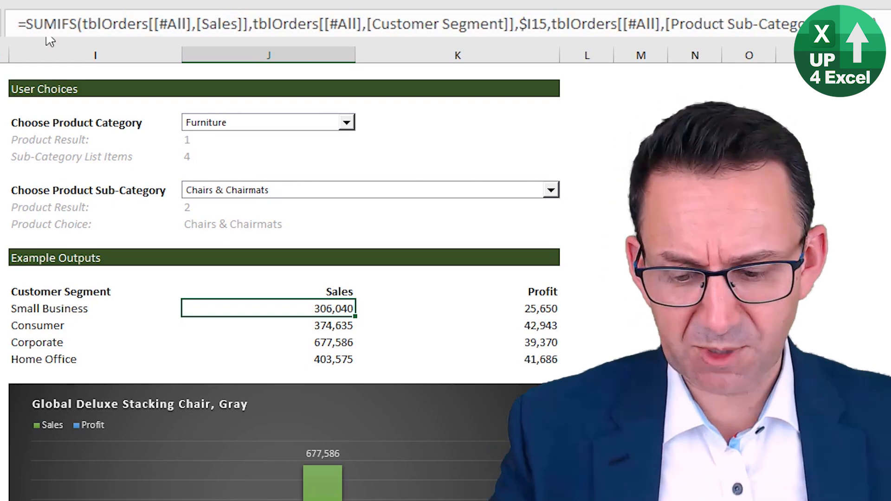
pyautogui.press('F2')
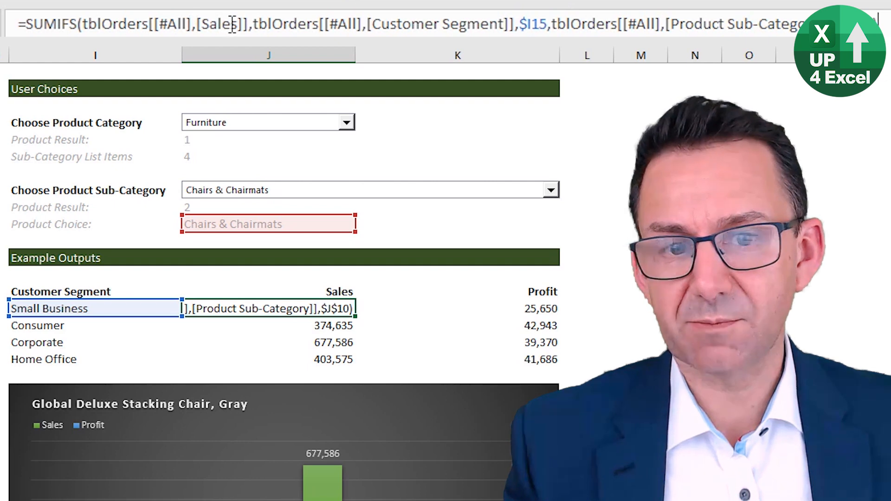
pyautogui.click(458, 309)
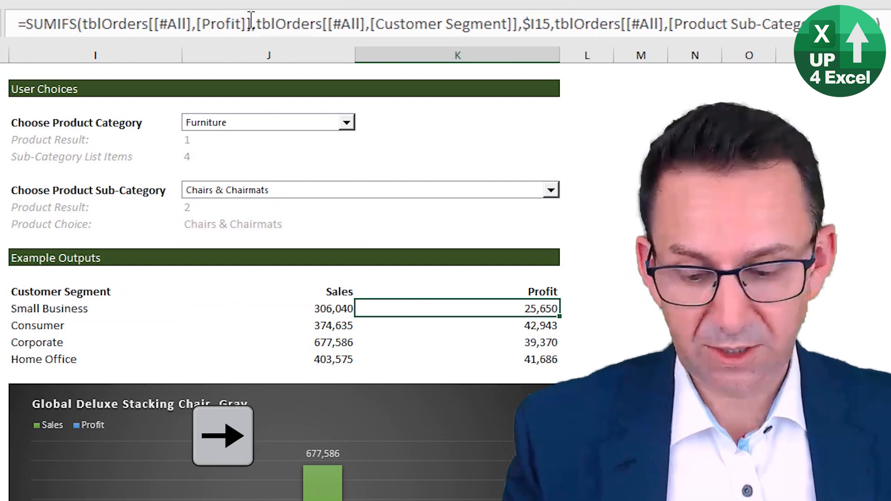
pyautogui.press('F2')
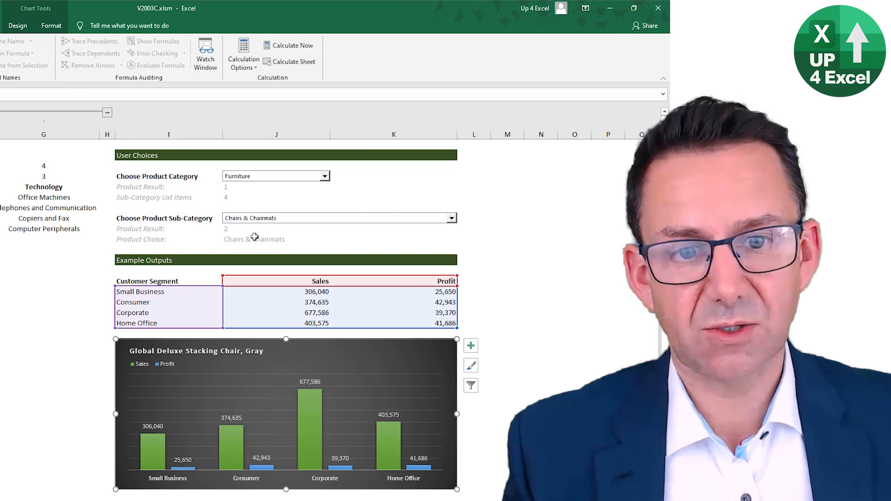
# Select the sales and profit chart with its design options shown.
pyautogui.click(17, 25)
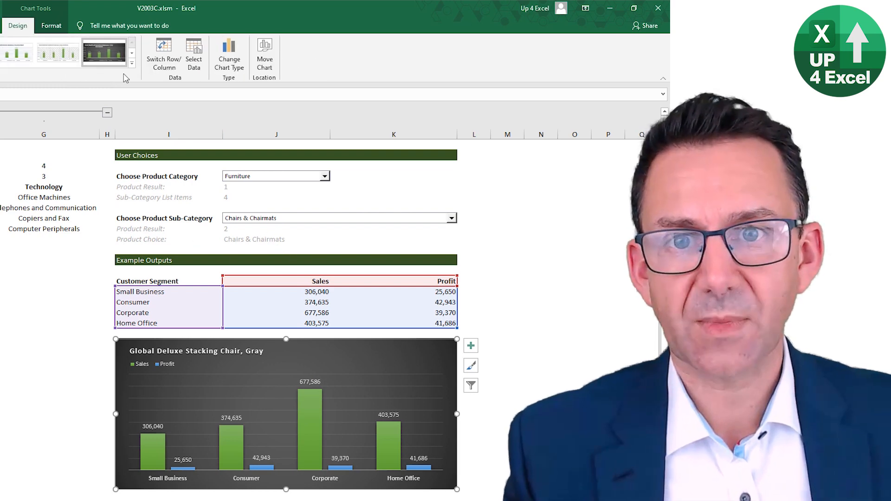
pyautogui.moveTo(104, 52)
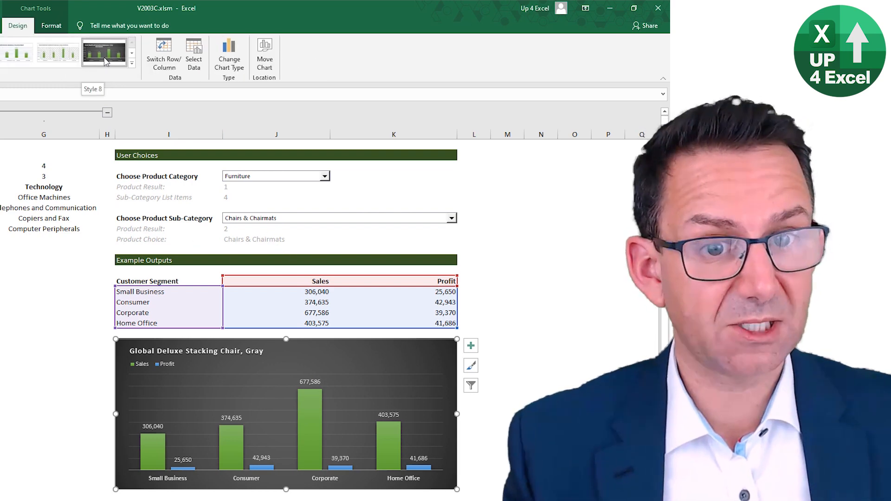
pyautogui.click(105, 53)
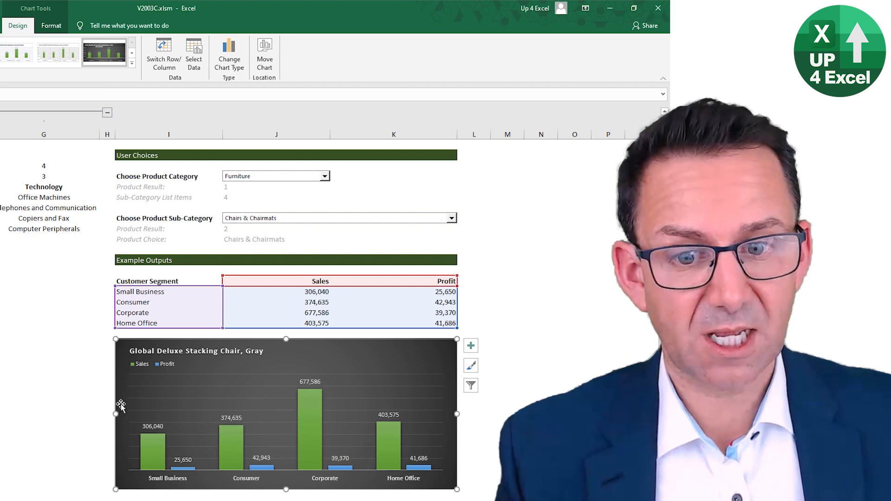
pyautogui.moveTo(232, 423)
pyautogui.write('=')
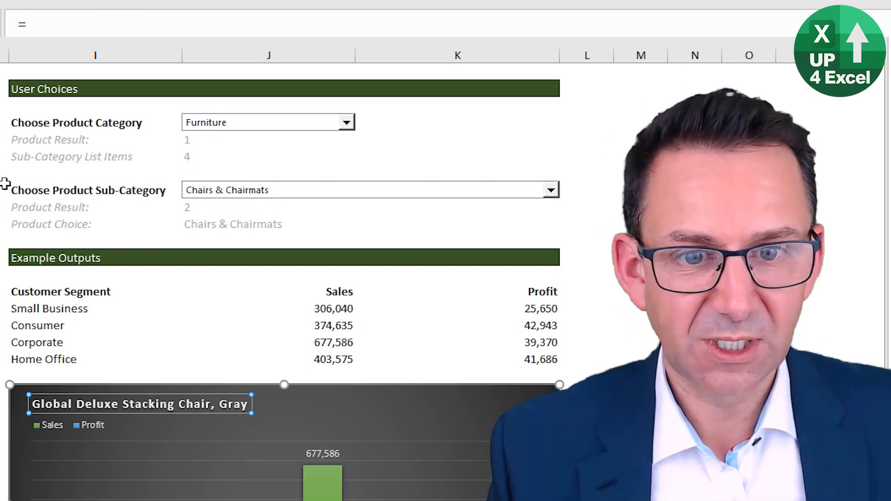
# Link the chart title to ='Short Lists'!$J$10 and choose Office Furnishings.
pyautogui.click(267, 223)
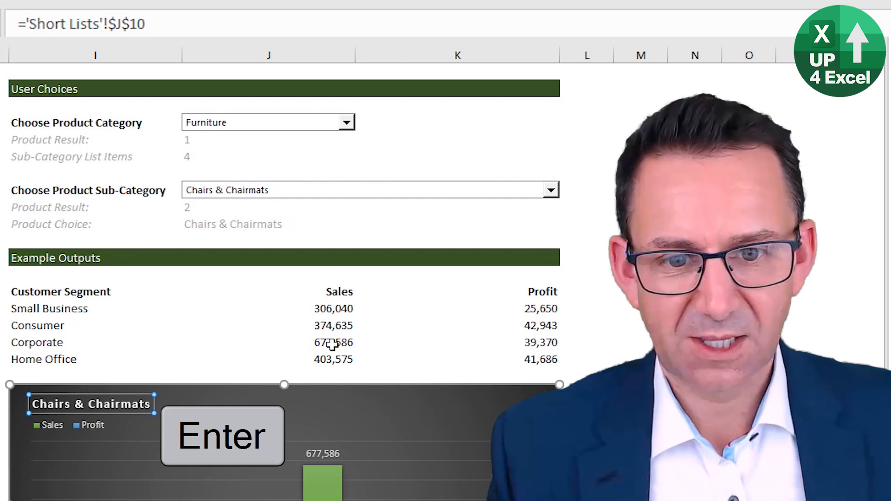
pyautogui.click(550, 190)
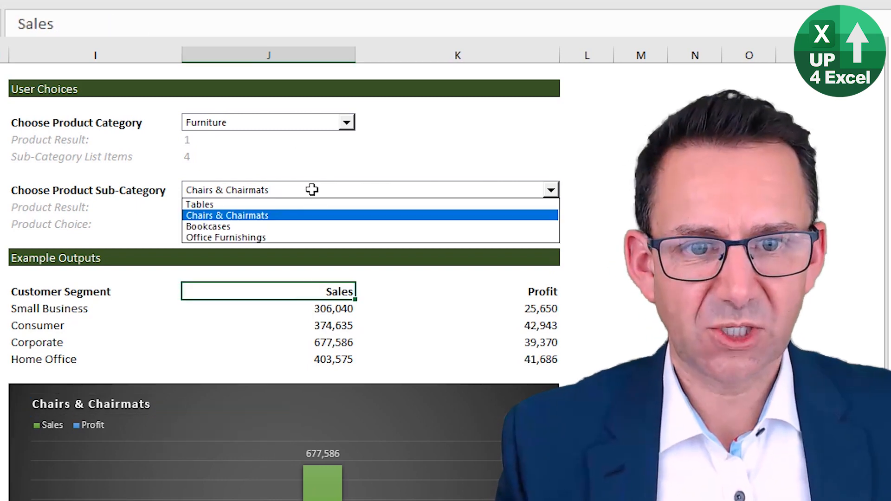
pyautogui.click(225, 237)
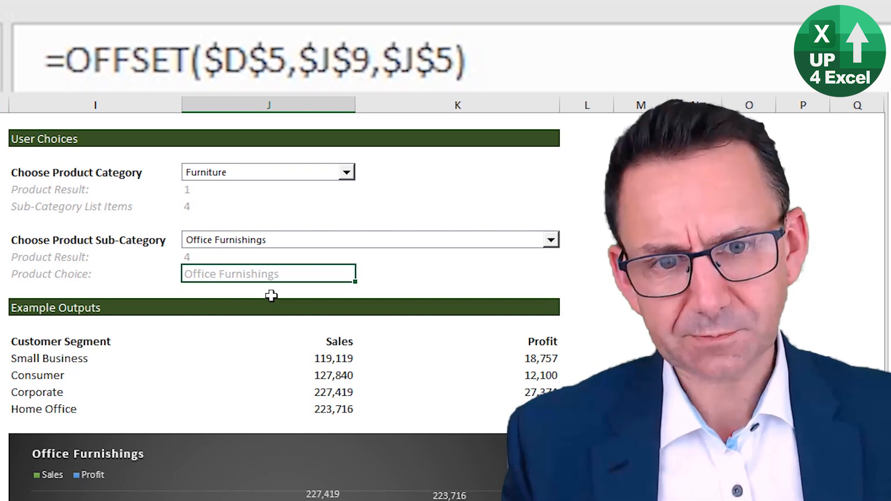
pyautogui.moveTo(273, 222)
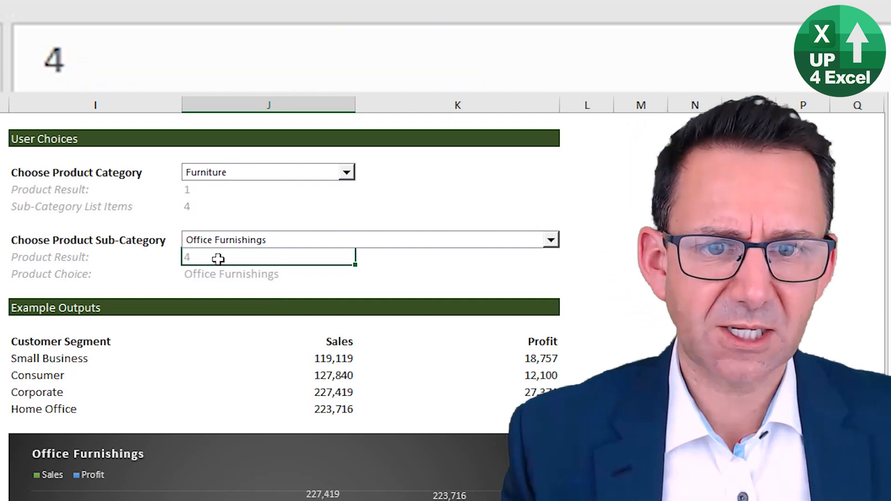
pyautogui.click(268, 273)
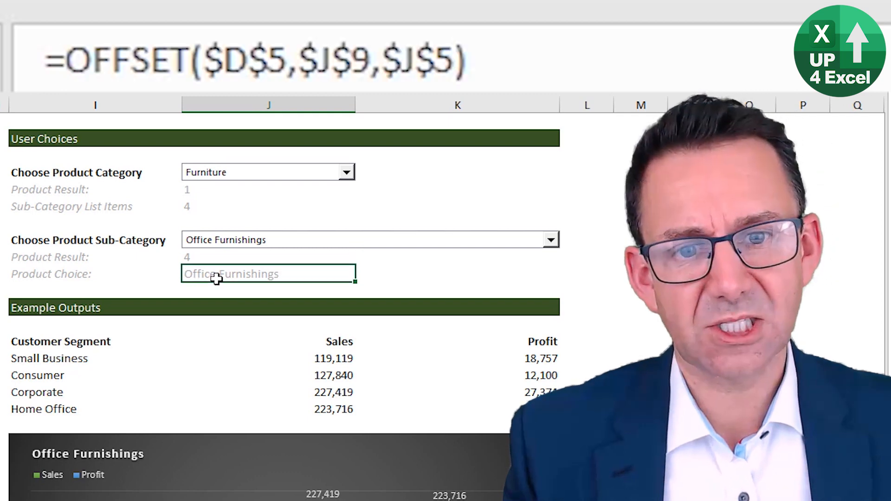
pyautogui.moveTo(233, 253)
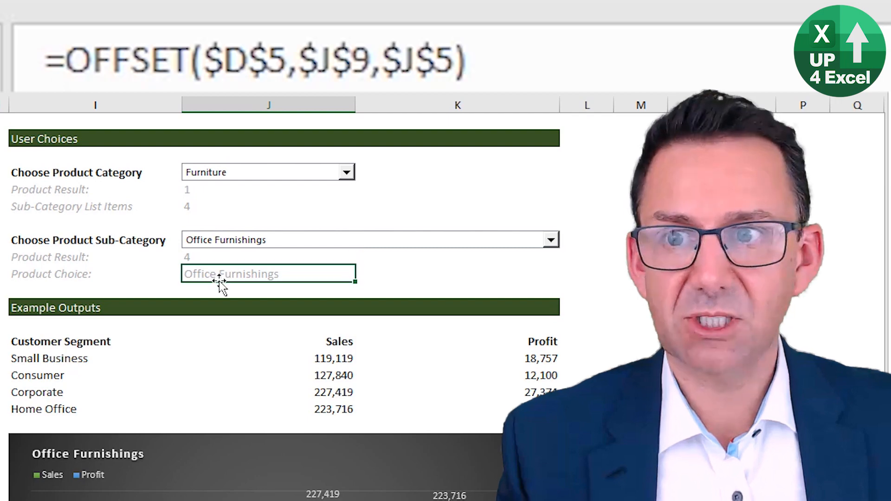
pyautogui.press('F2')
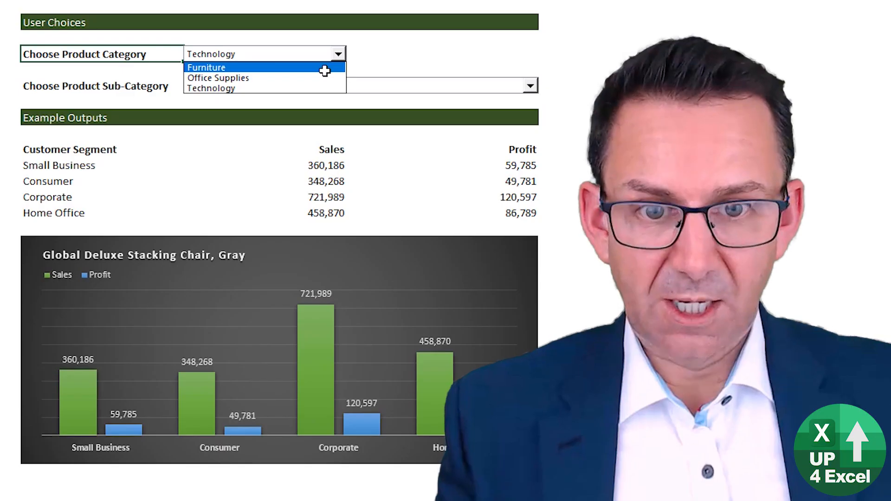
# Pick Furniture with Tables, then change the category to Office Supplies.
pyautogui.click(205, 66)
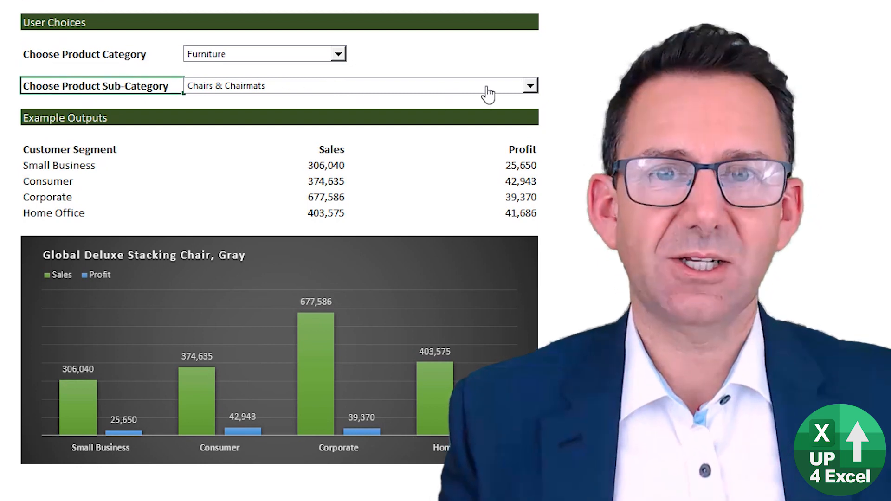
pyautogui.click(529, 85)
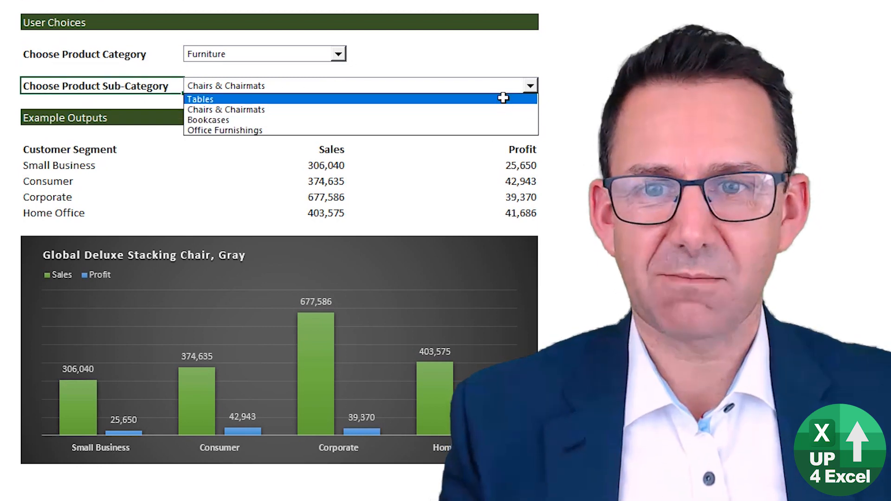
pyautogui.click(200, 98)
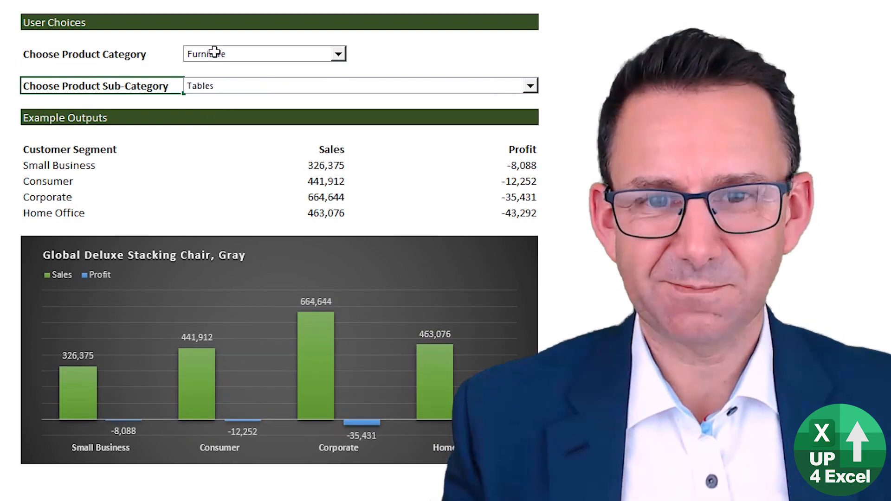
pyautogui.click(339, 53)
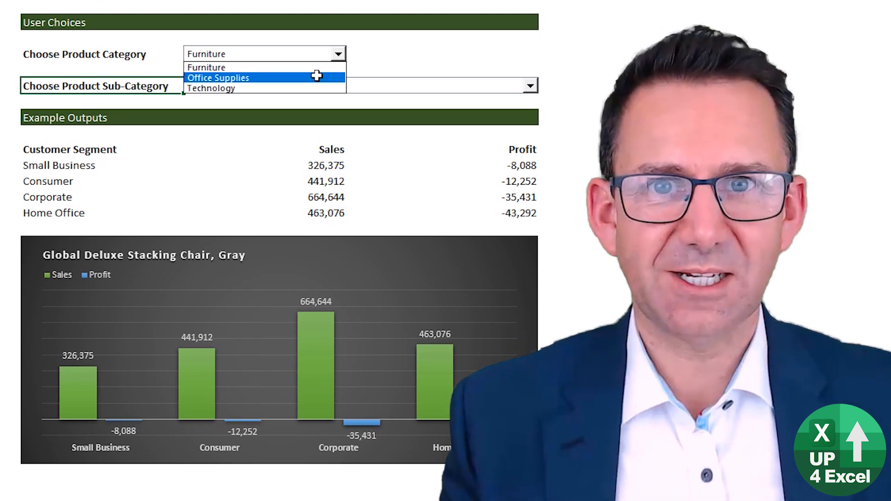
pyautogui.click(217, 78)
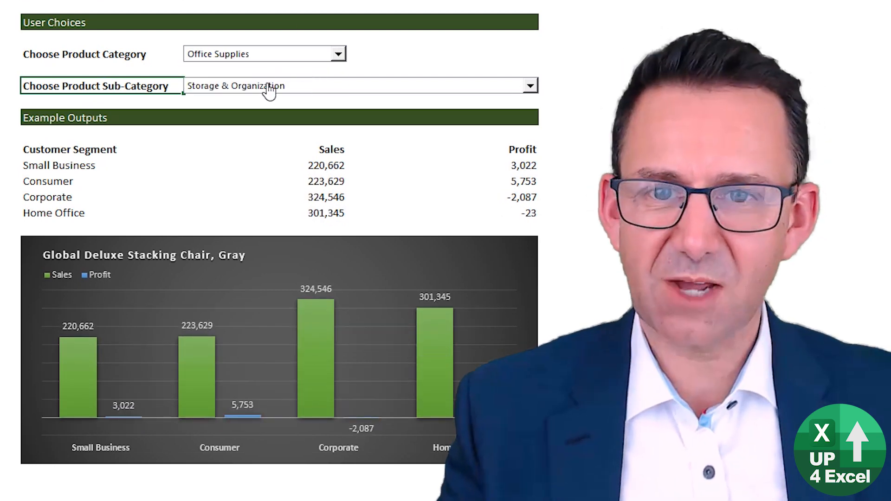